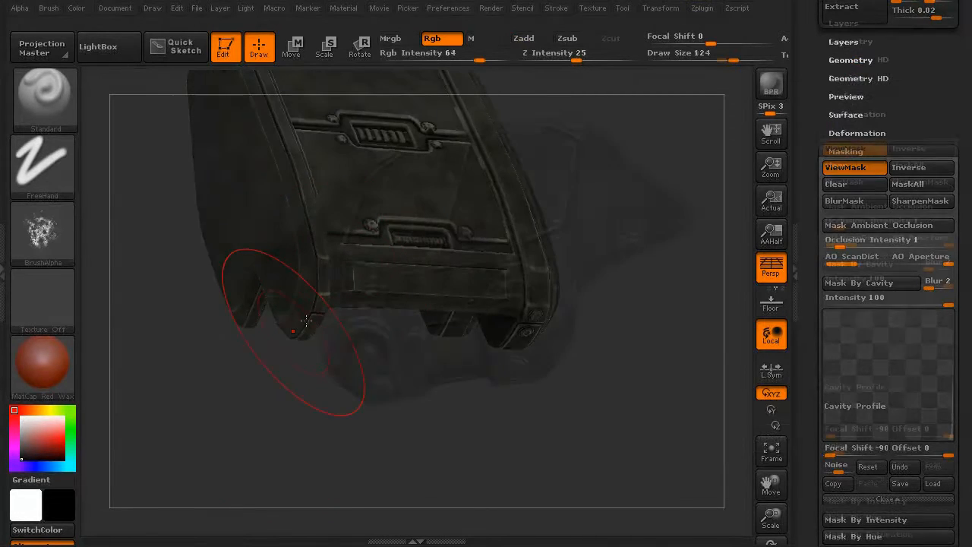
- Switch the stroke type to DragRect for stamping the rust texture
{"action": "left_click", "coordinate": [43, 166]}
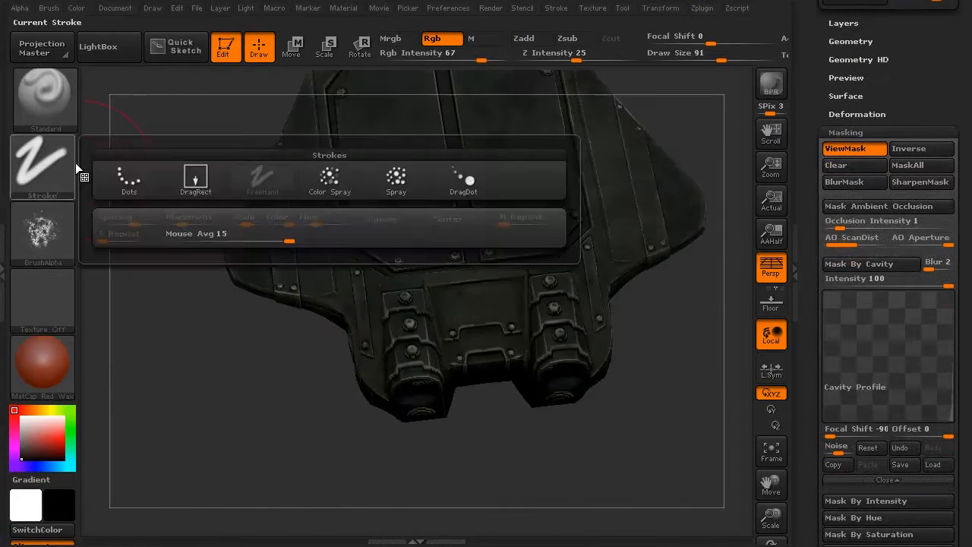
{"action": "left_click", "coordinate": [194, 179]}
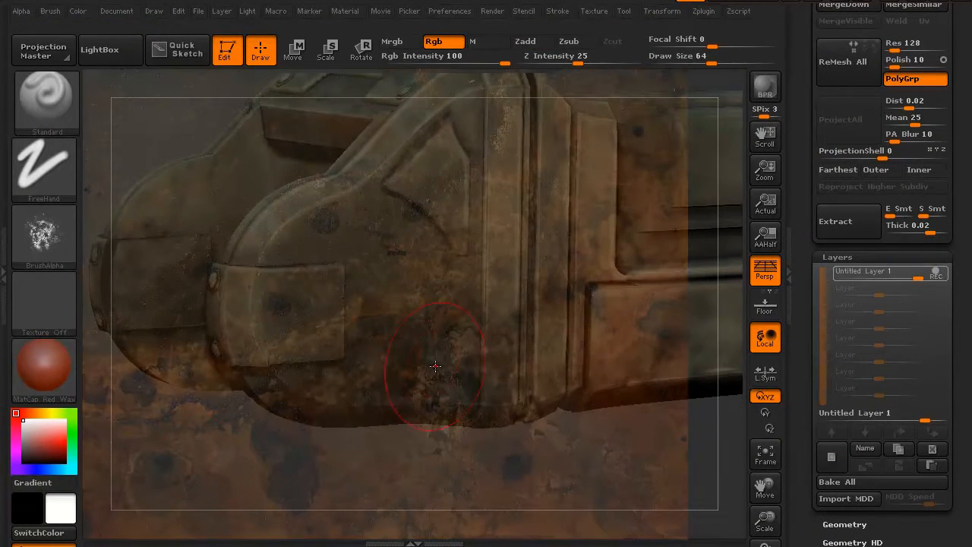
- Paint rust grunge over the tread housing, its lower edge, the hull side panels and the wheel hub
{"action": "left_click_drag", "start_coordinate": [438, 365], "coordinate": [258, 352]}
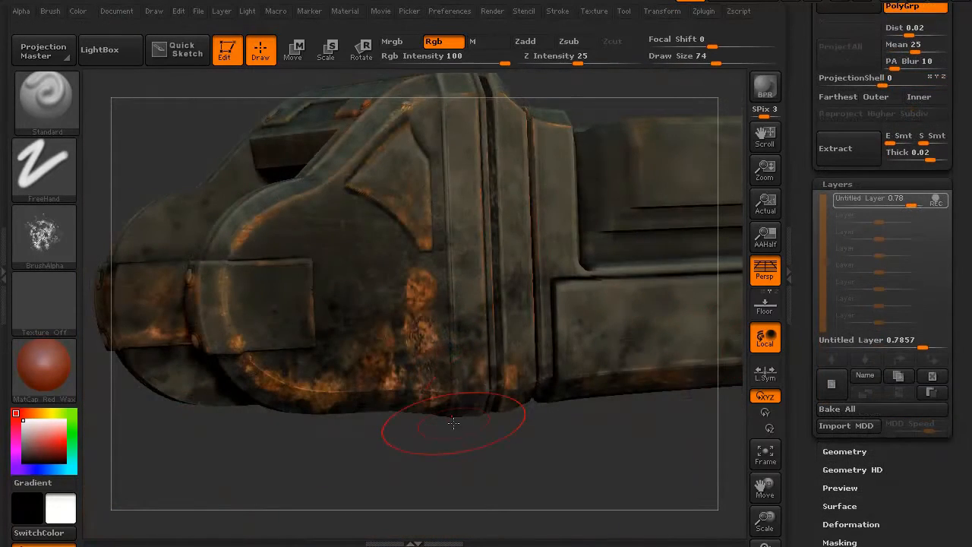
{"action": "left_click_drag", "start_coordinate": [452, 422], "coordinate": [425, 243]}
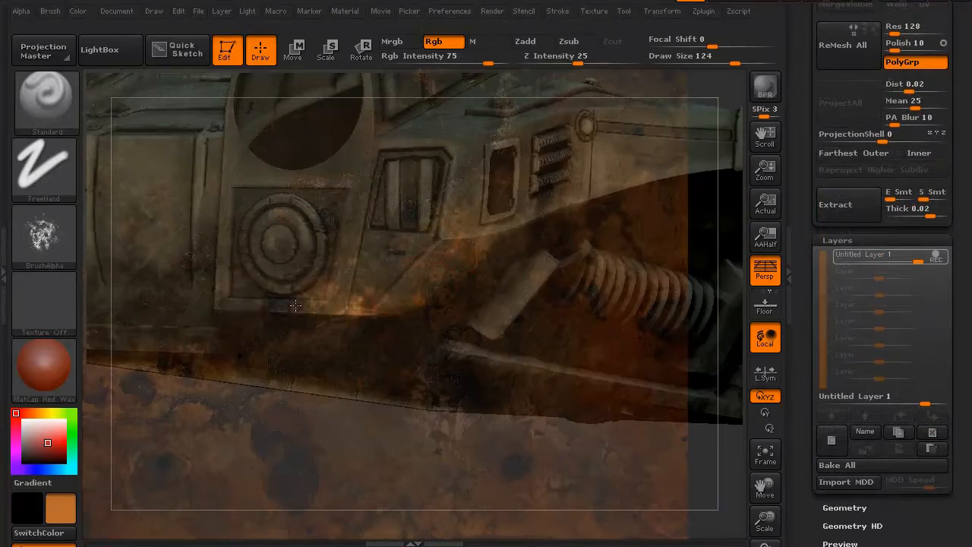
{"action": "left_click_drag", "start_coordinate": [297, 307], "coordinate": [246, 332]}
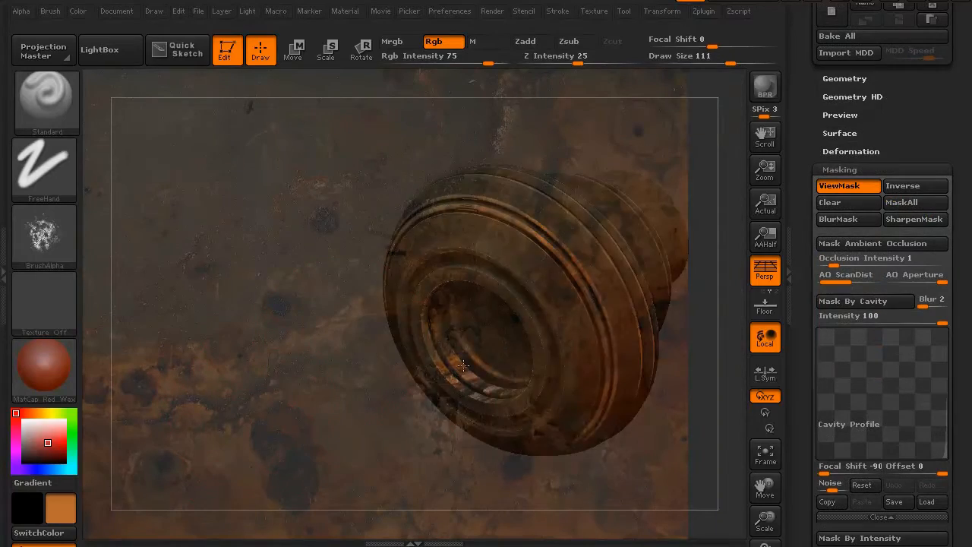
{"action": "left_click_drag", "start_coordinate": [464, 365], "coordinate": [376, 380]}
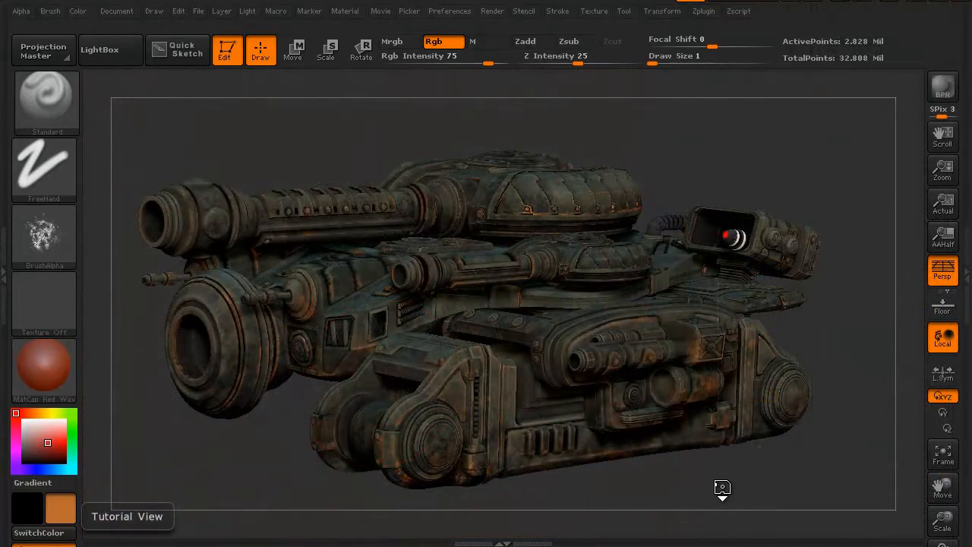
- Inspect the rust paint from another angle and paint hazard stripes onto the tank part
{"action": "left_click_drag", "start_coordinate": [722, 489], "coordinate": [361, 408]}
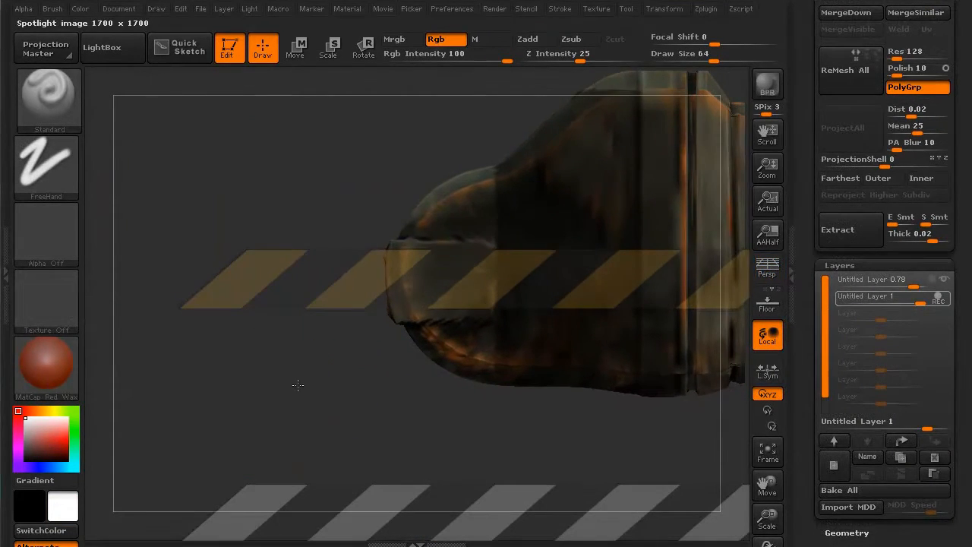
{"action": "left_click_drag", "start_coordinate": [296, 386], "coordinate": [364, 419]}
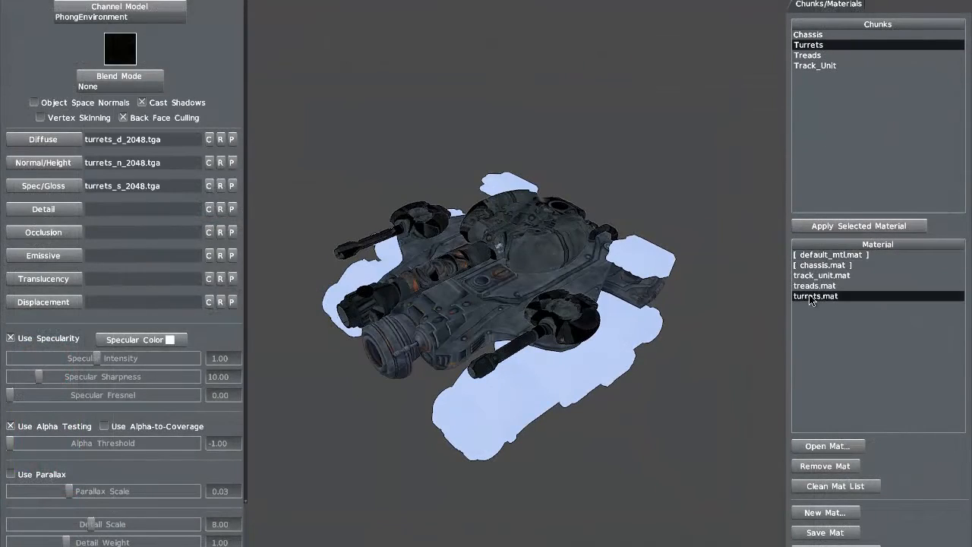
- Apply turrets.mat to the Turrets chunk and view the textured tank from above
{"action": "left_click", "coordinate": [816, 66]}
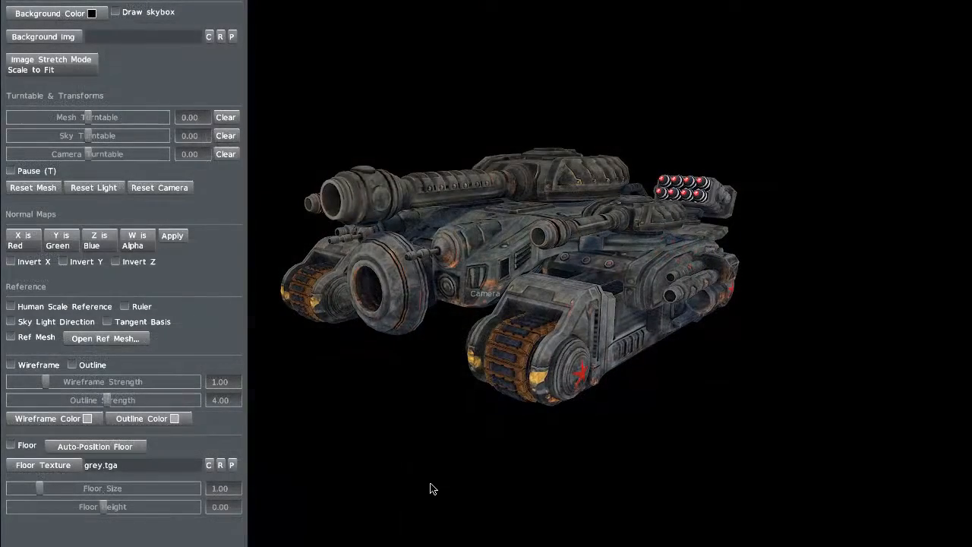
{"action": "left_click_drag", "start_coordinate": [433, 489], "coordinate": [364, 489]}
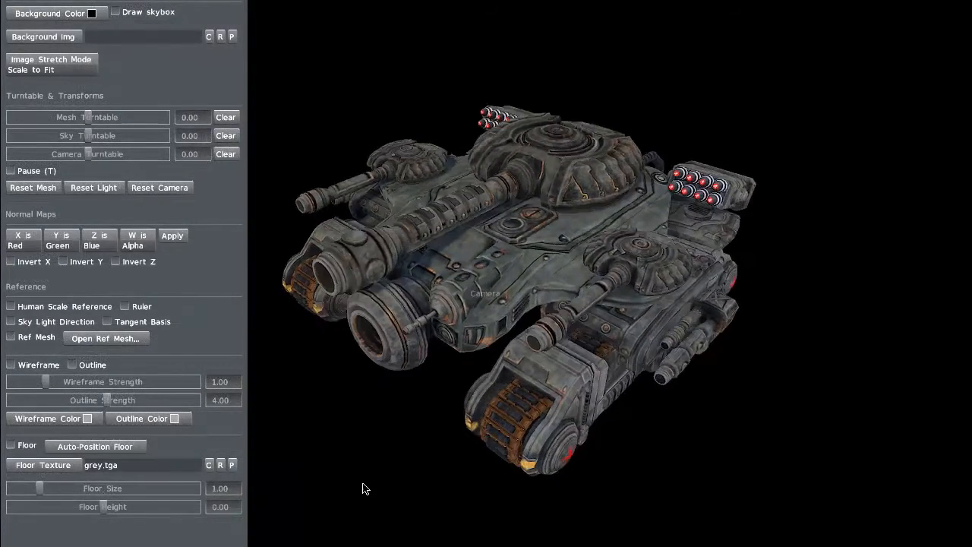